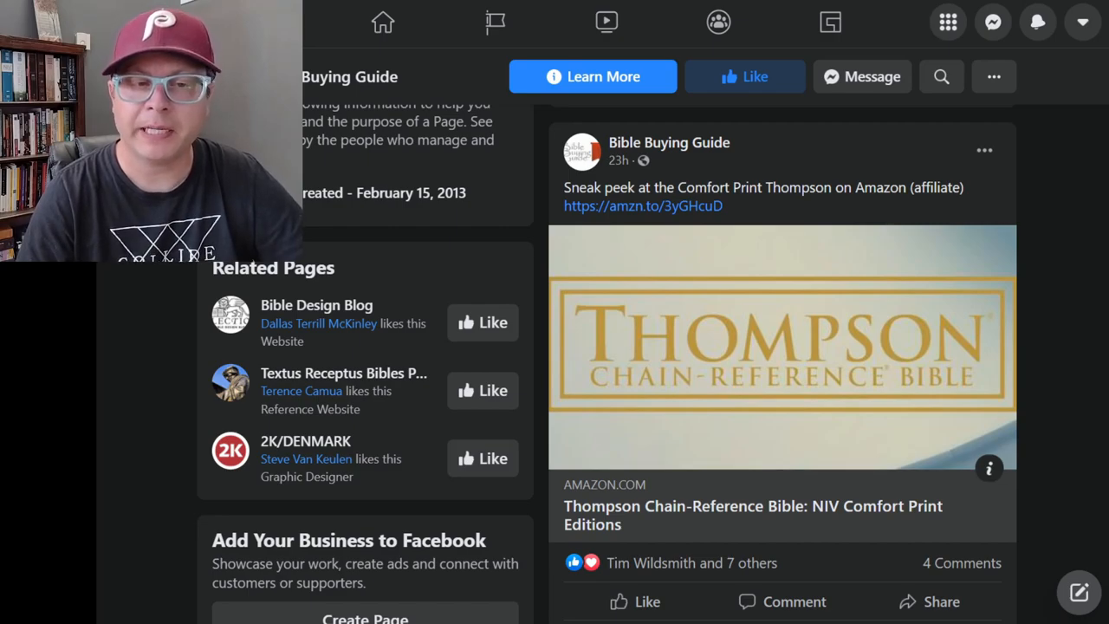
pyautogui.moveTo(760, 182)
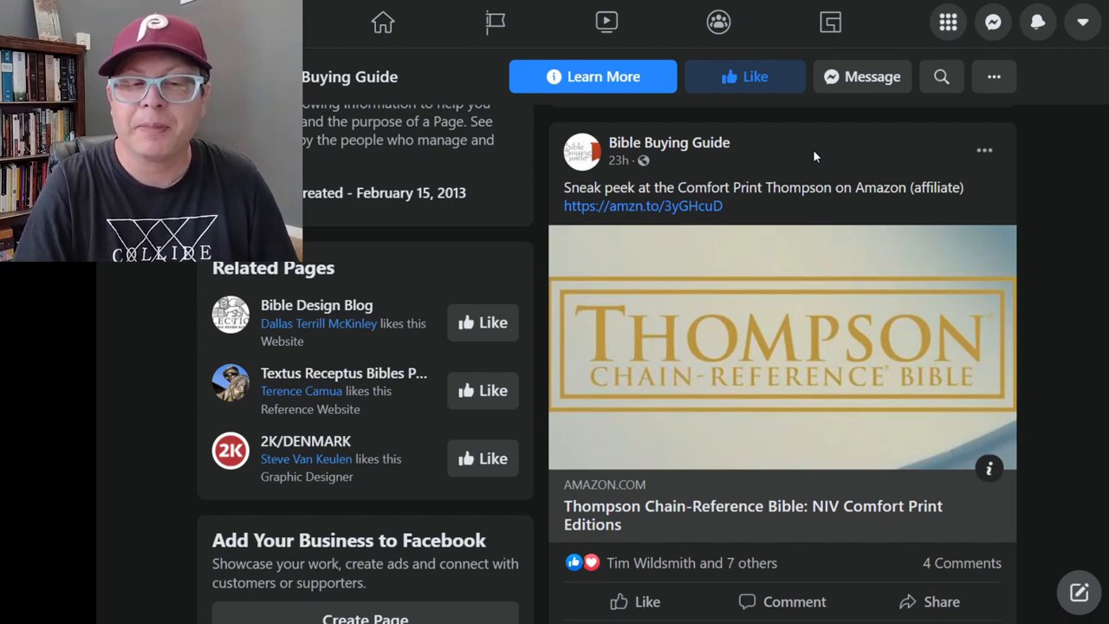
pyautogui.scroll(-3)
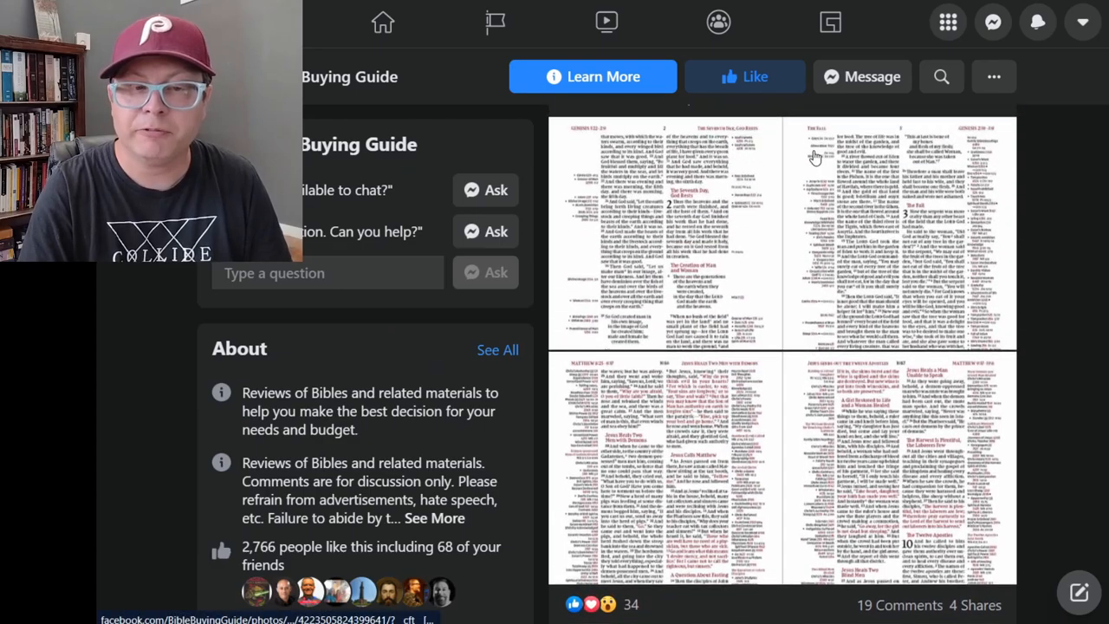
pyautogui.scroll(3)
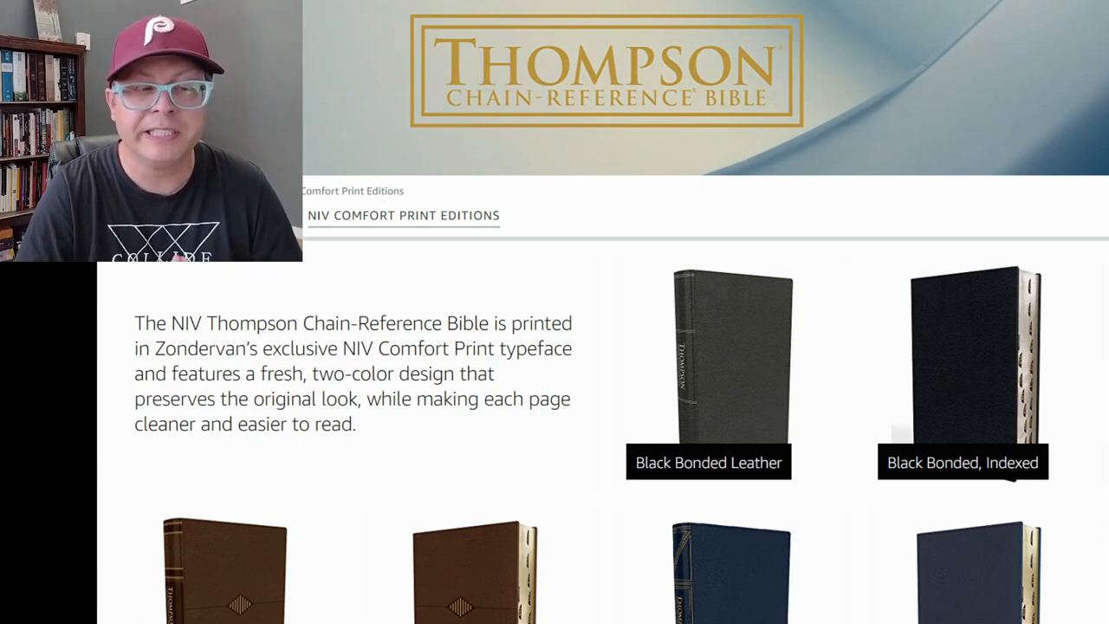
pyautogui.moveTo(637, 190)
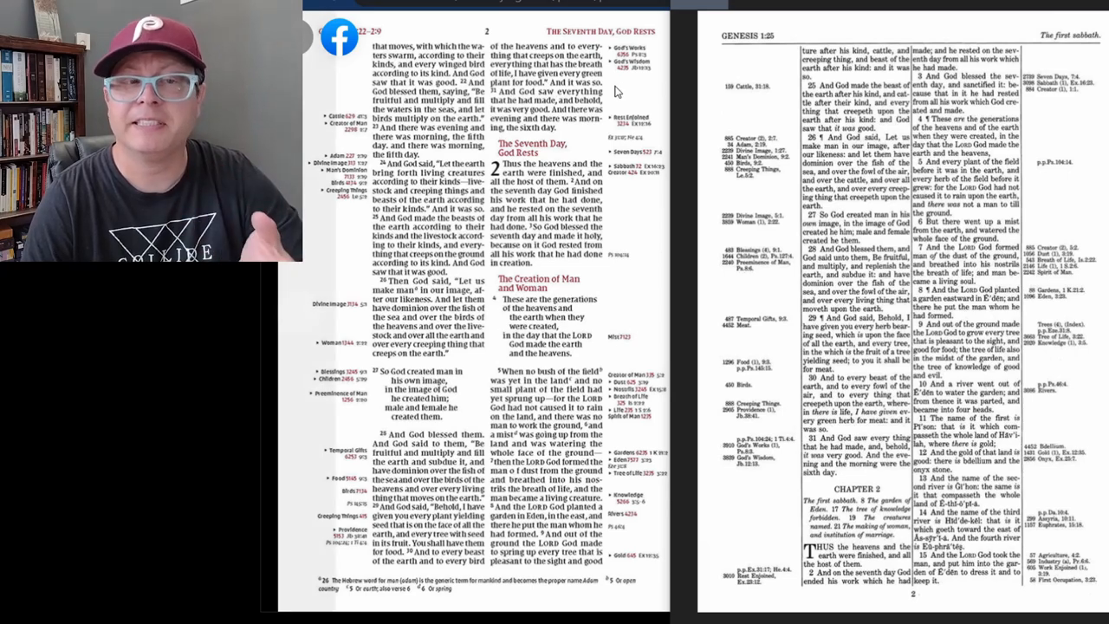
pyautogui.moveTo(619, 54)
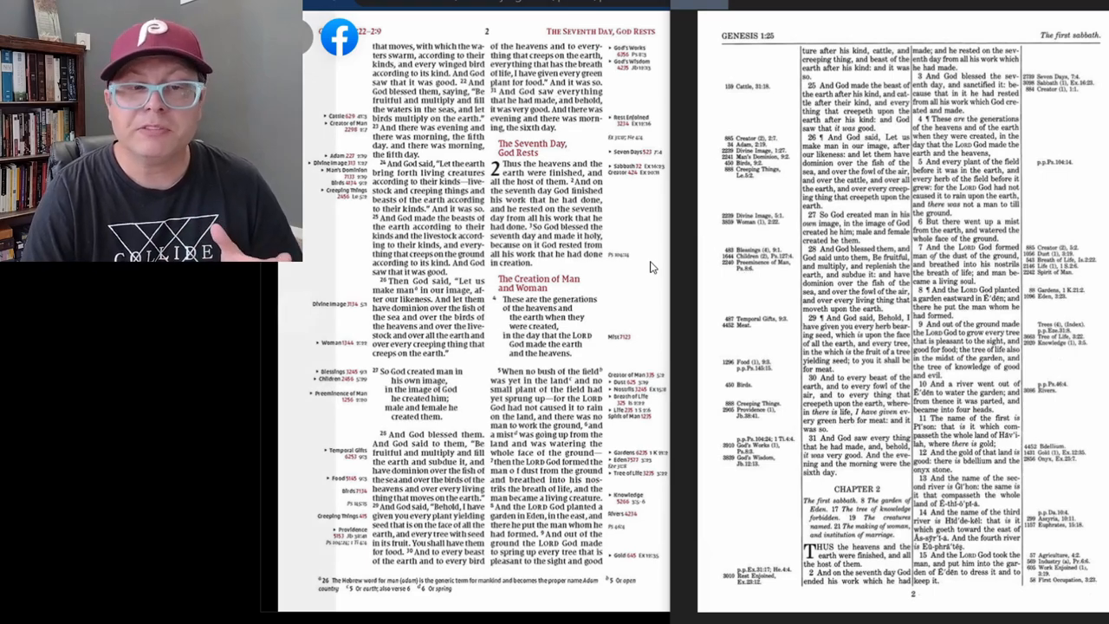
pyautogui.moveTo(719, 280)
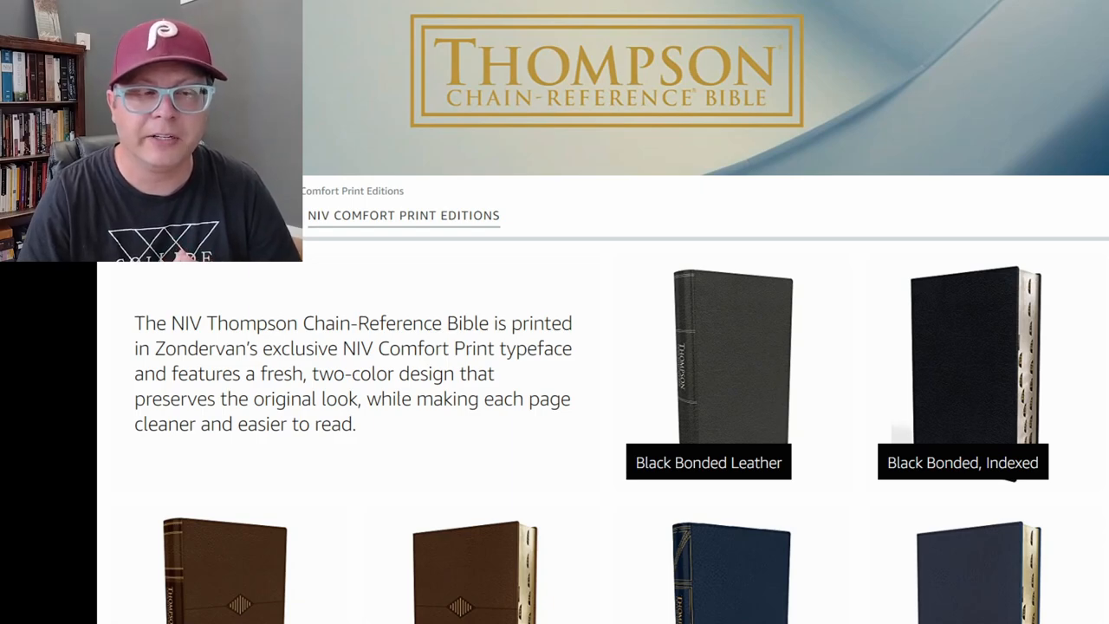
pyautogui.moveTo(685, 334)
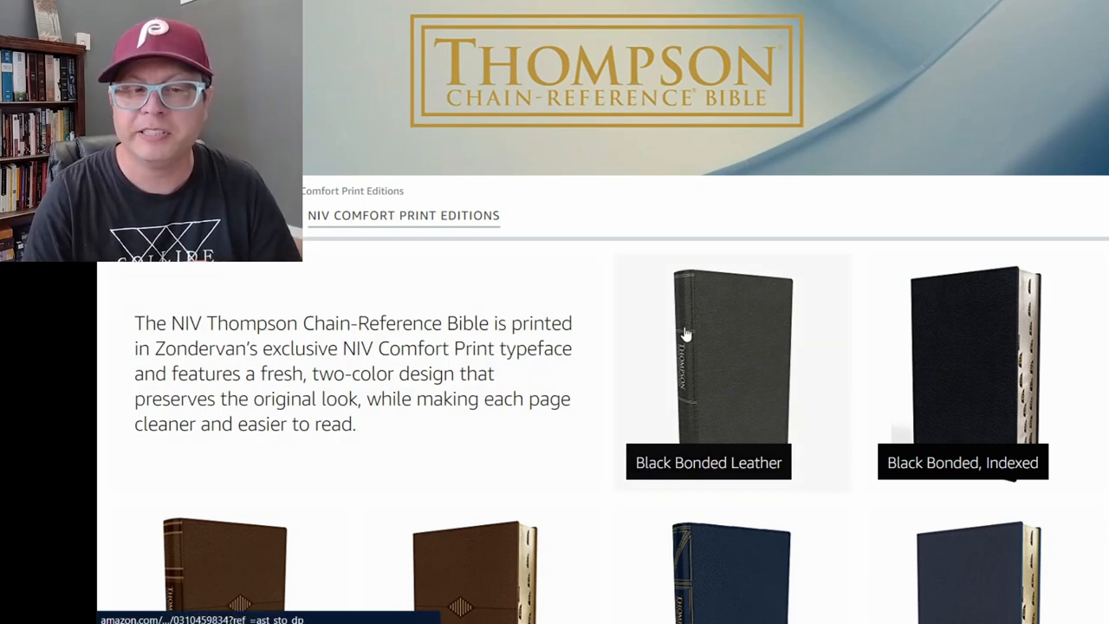
pyautogui.scroll(-3)
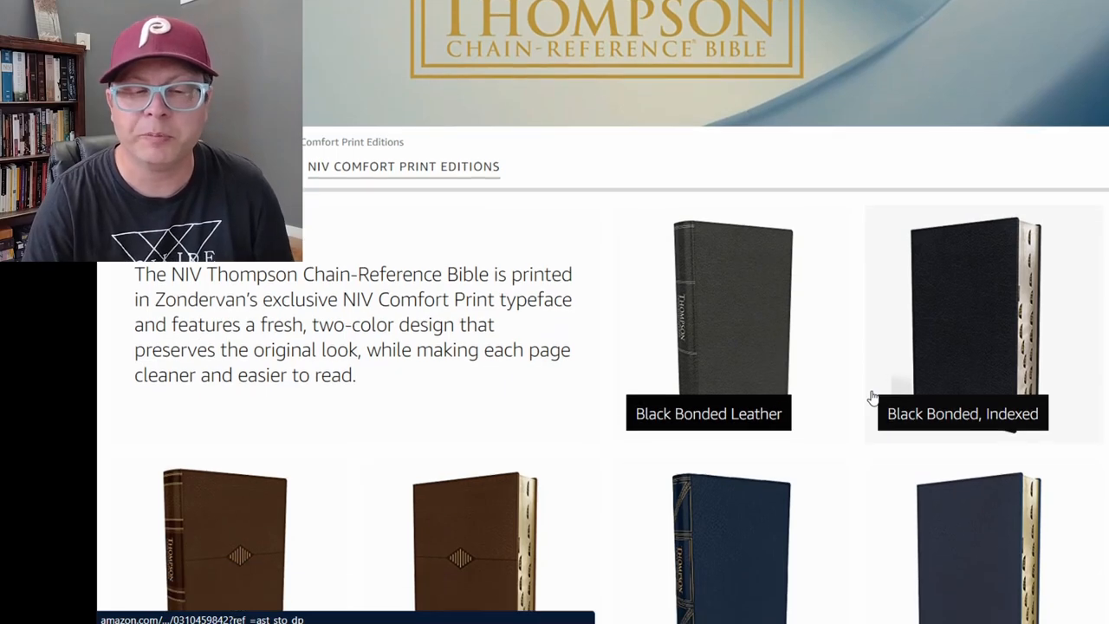
pyautogui.scroll(-3)
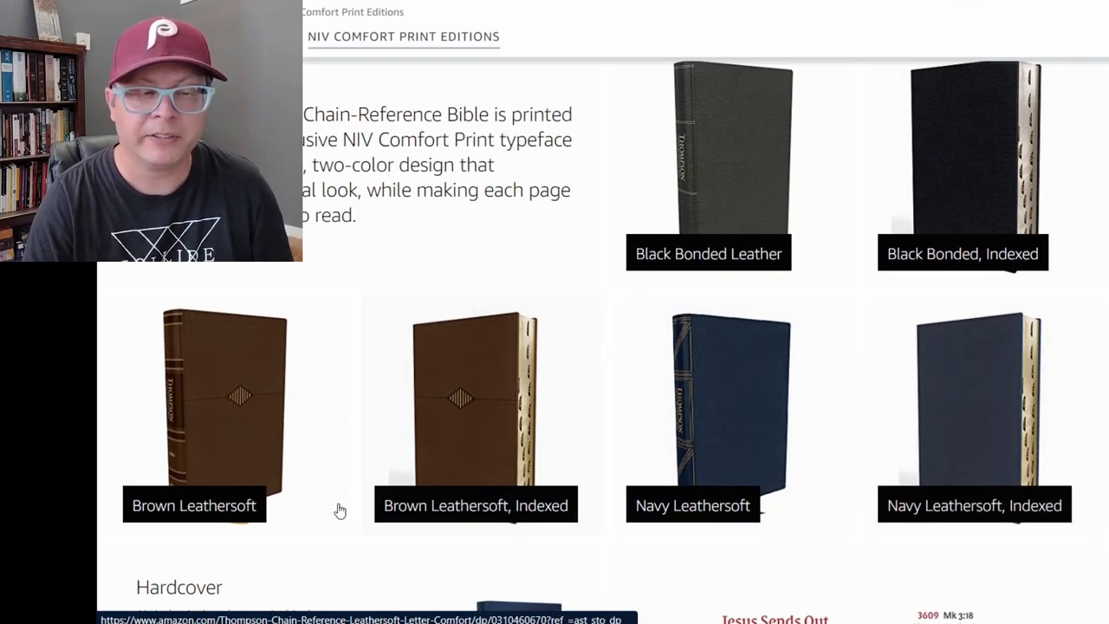
pyautogui.moveTo(684, 543)
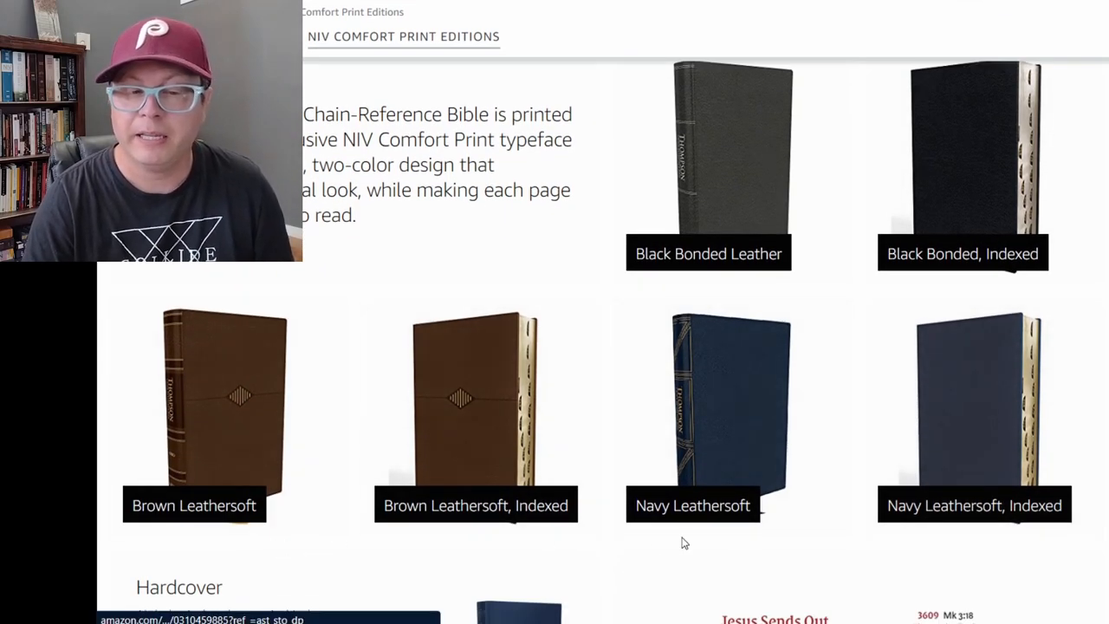
pyautogui.moveTo(706, 520)
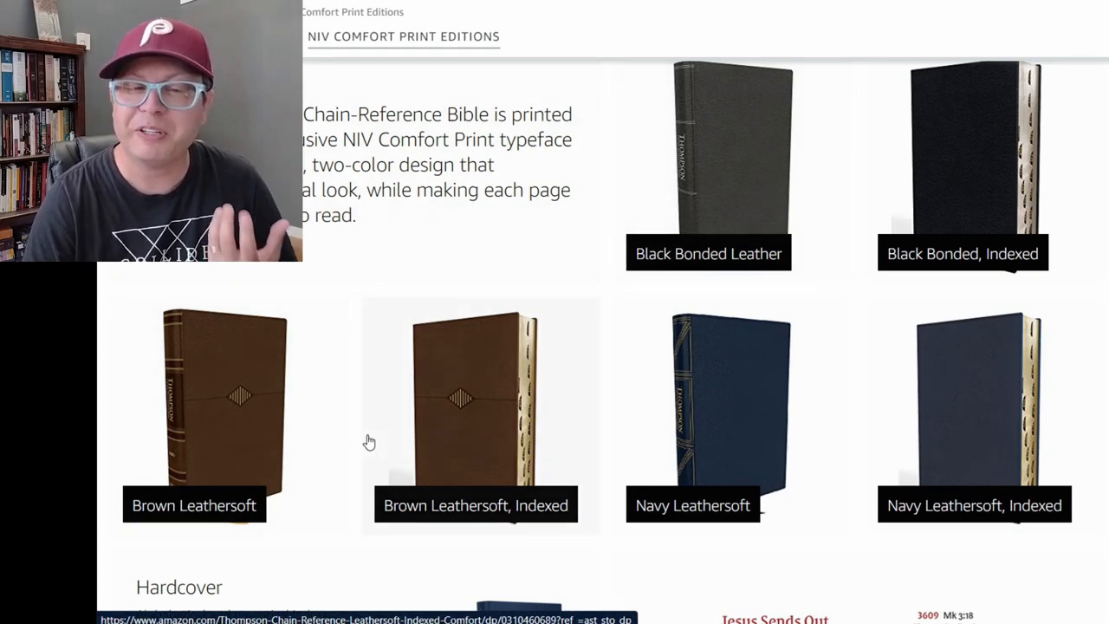
pyautogui.moveTo(776, 429)
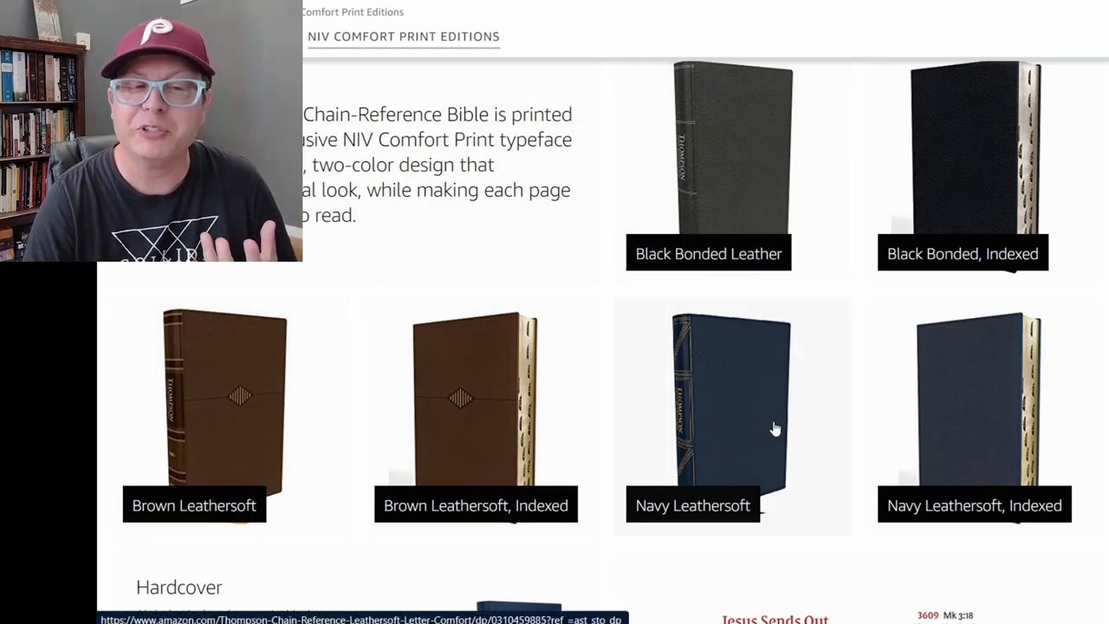
pyautogui.moveTo(796, 437)
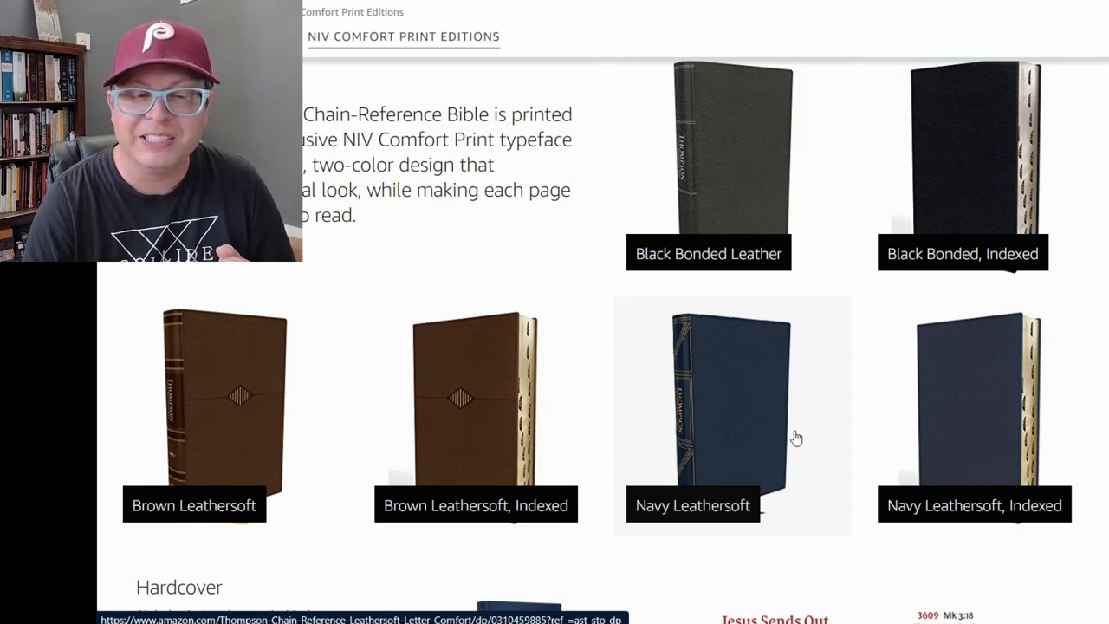
pyautogui.moveTo(813, 443)
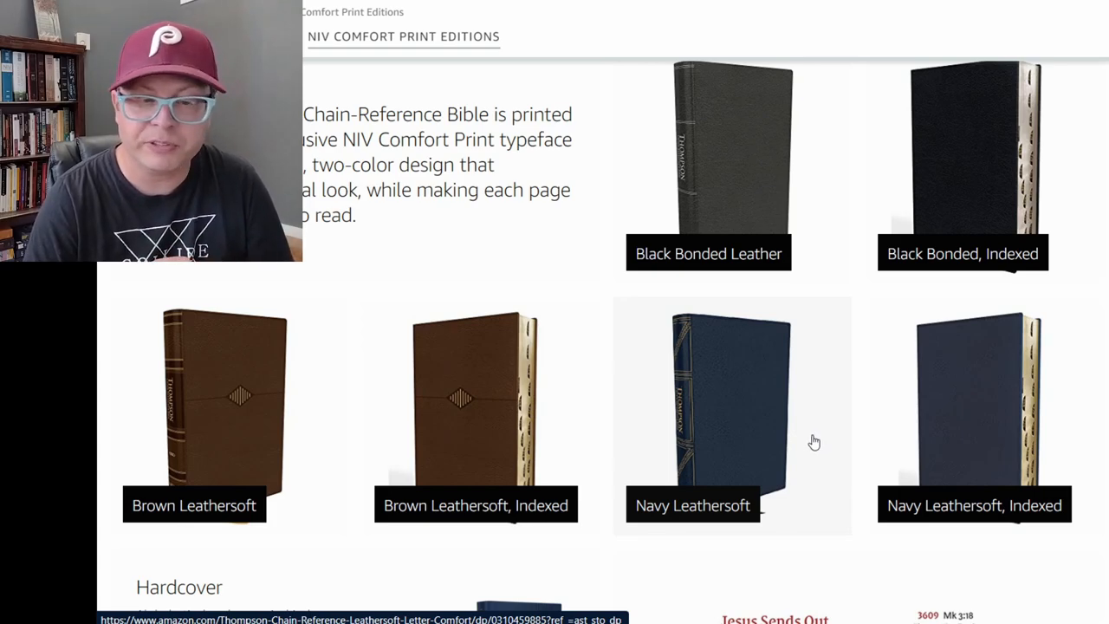
pyautogui.scroll(-3)
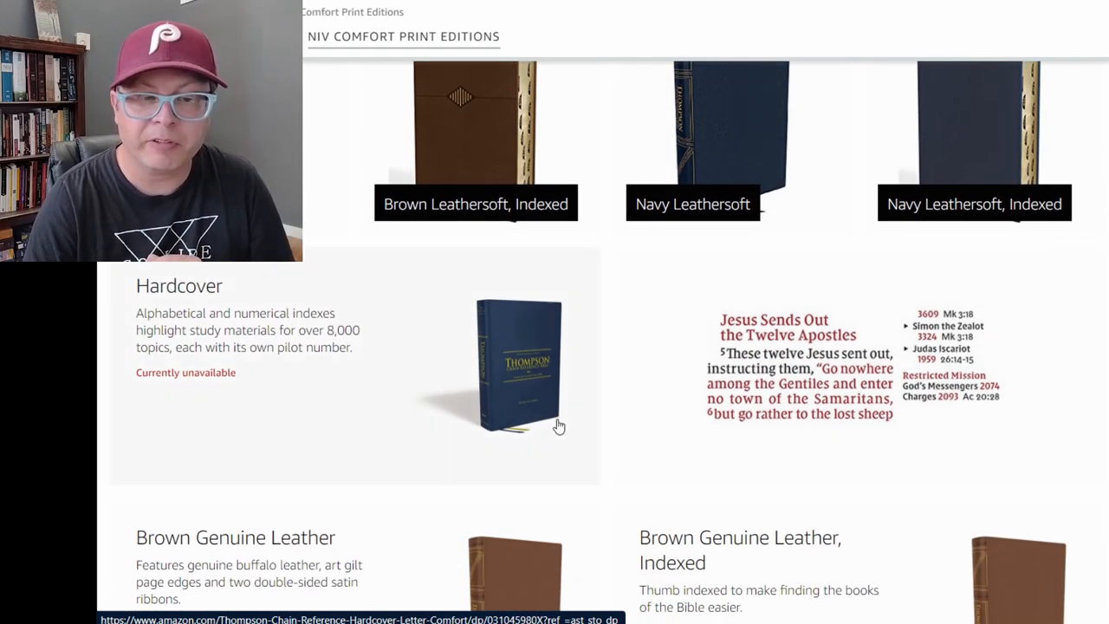
pyautogui.scroll(-3)
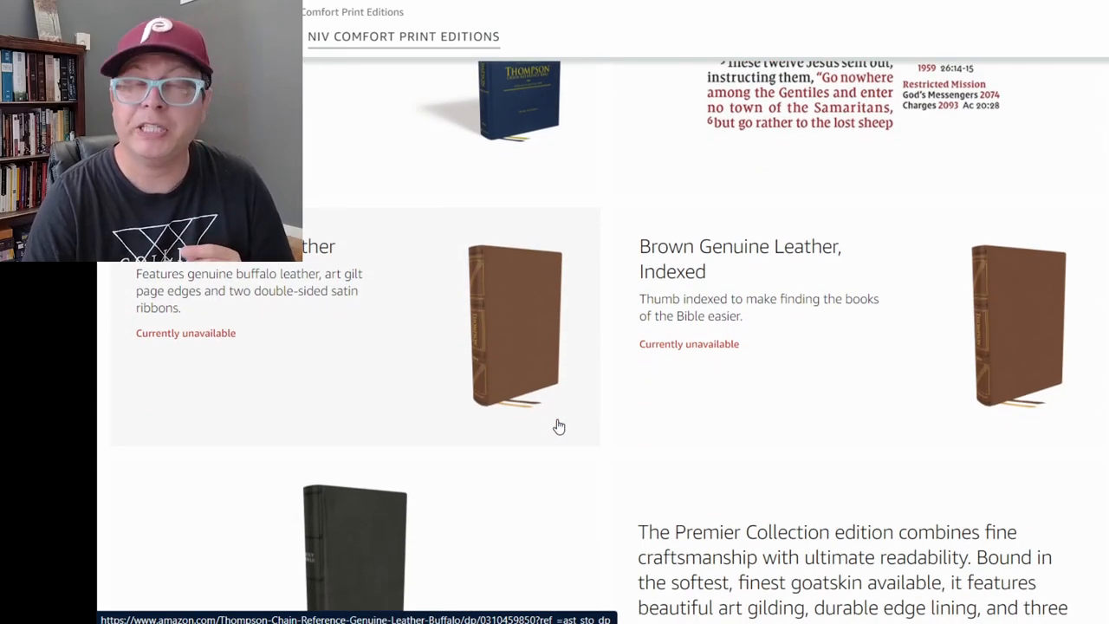
pyautogui.moveTo(314, 322)
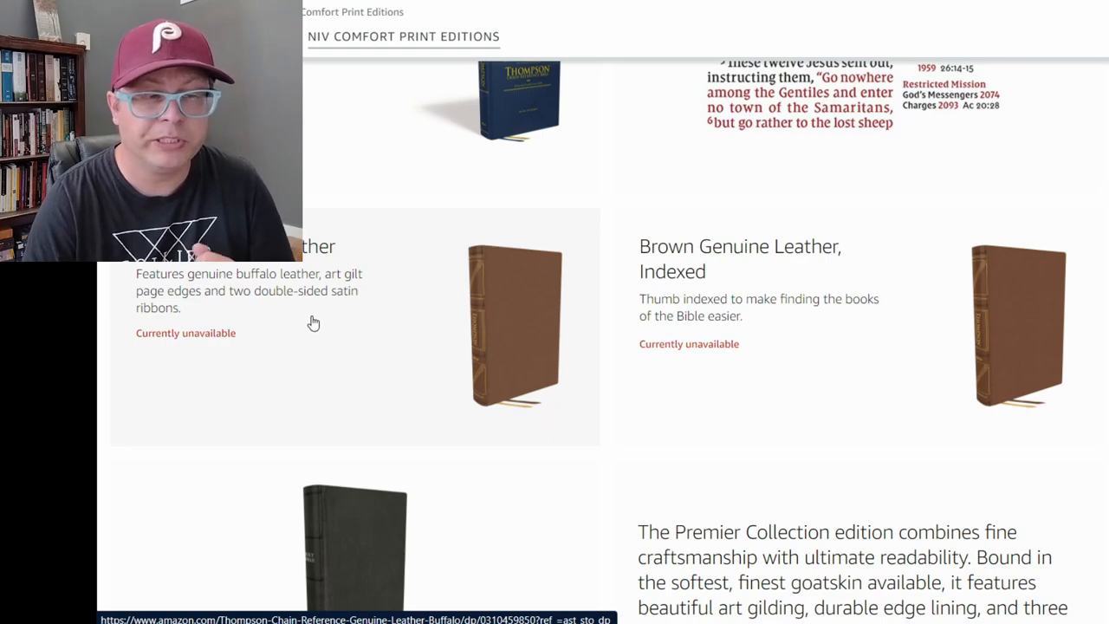
pyautogui.moveTo(256, 301)
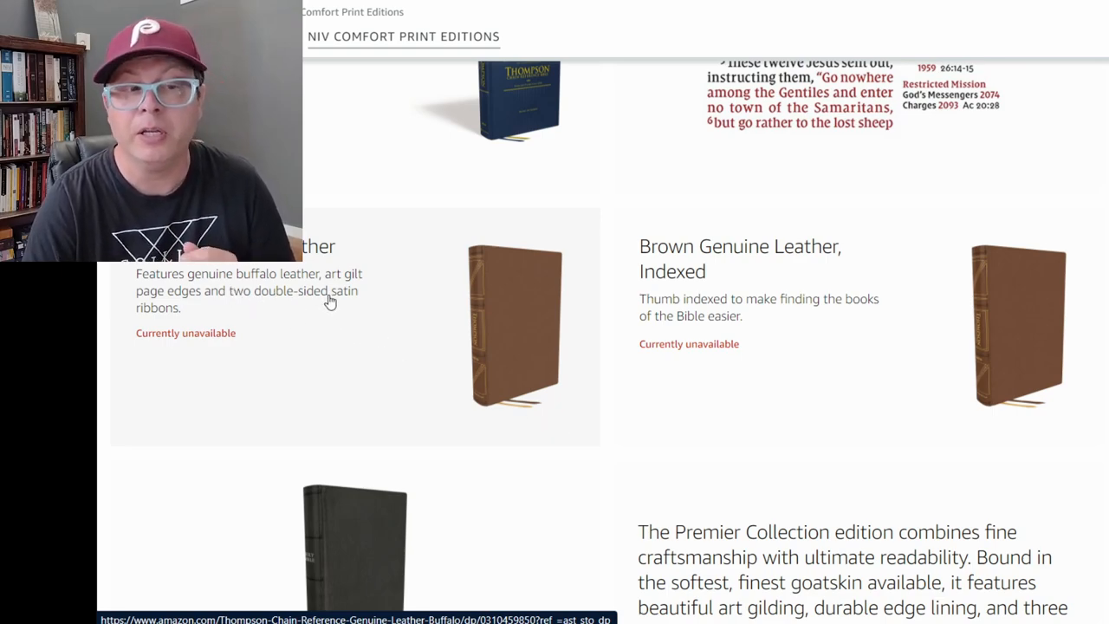
pyautogui.moveTo(270, 319)
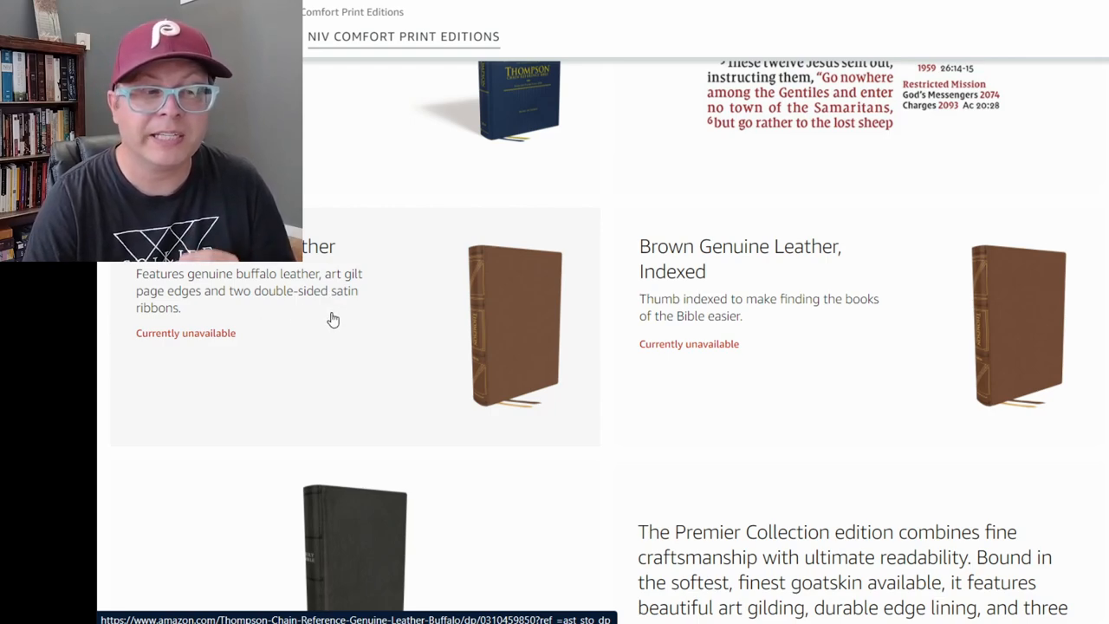
pyautogui.moveTo(540, 338)
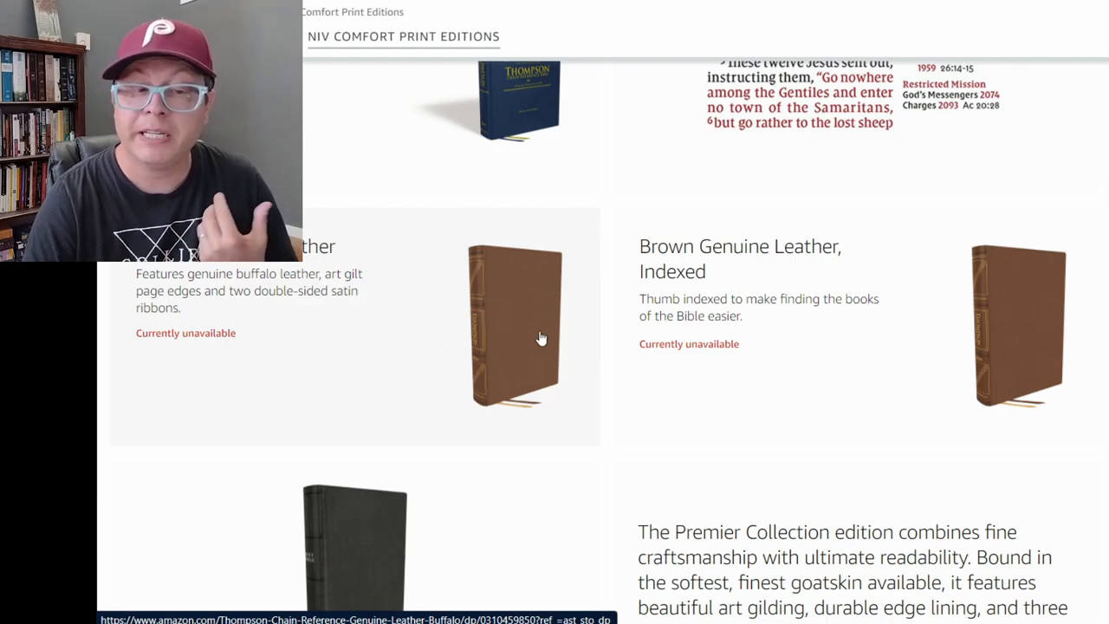
pyautogui.scroll(-3)
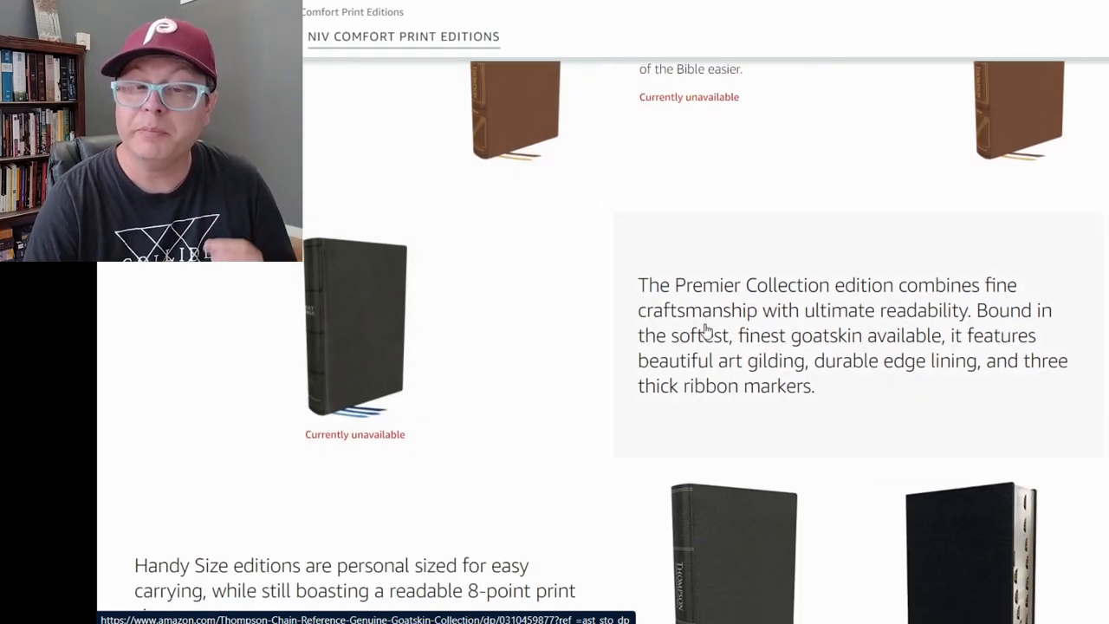
pyautogui.moveTo(825, 317)
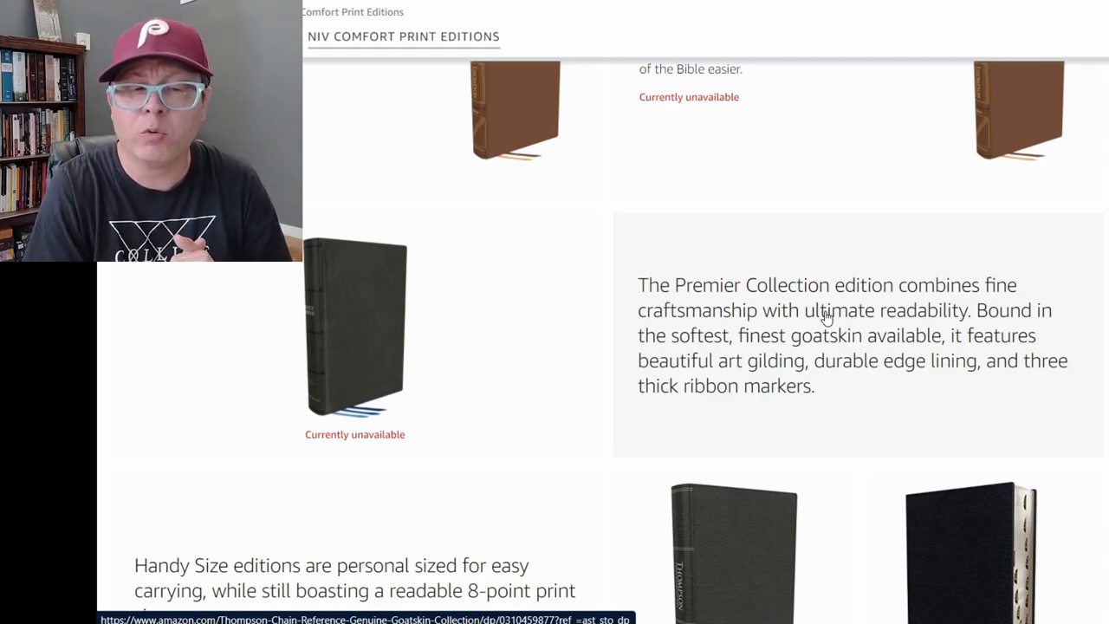
pyautogui.moveTo(965, 336)
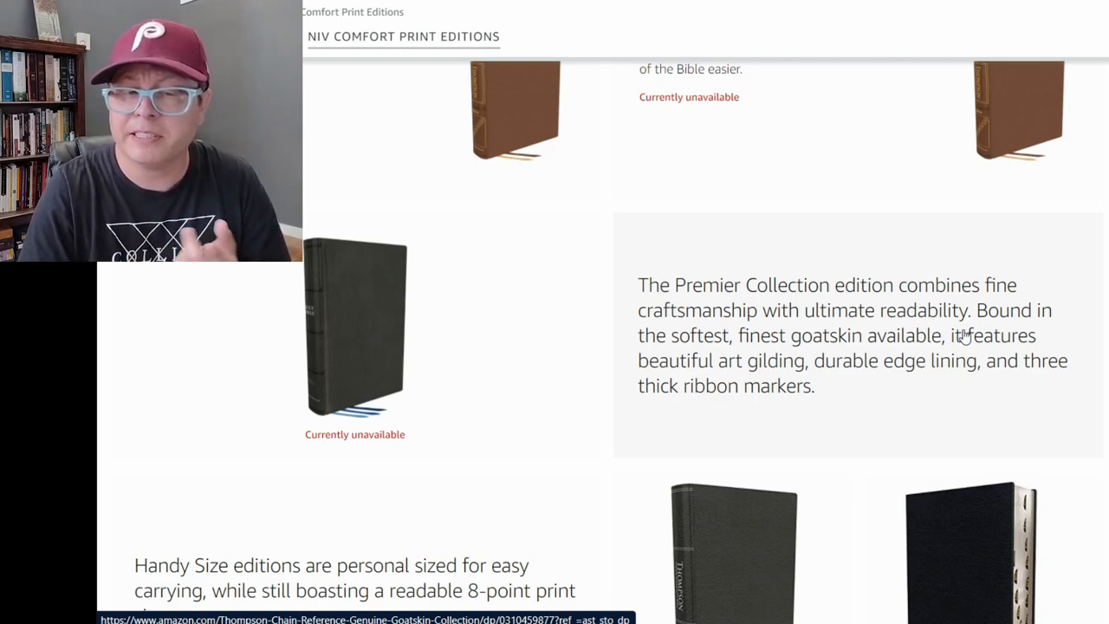
pyautogui.moveTo(838, 378)
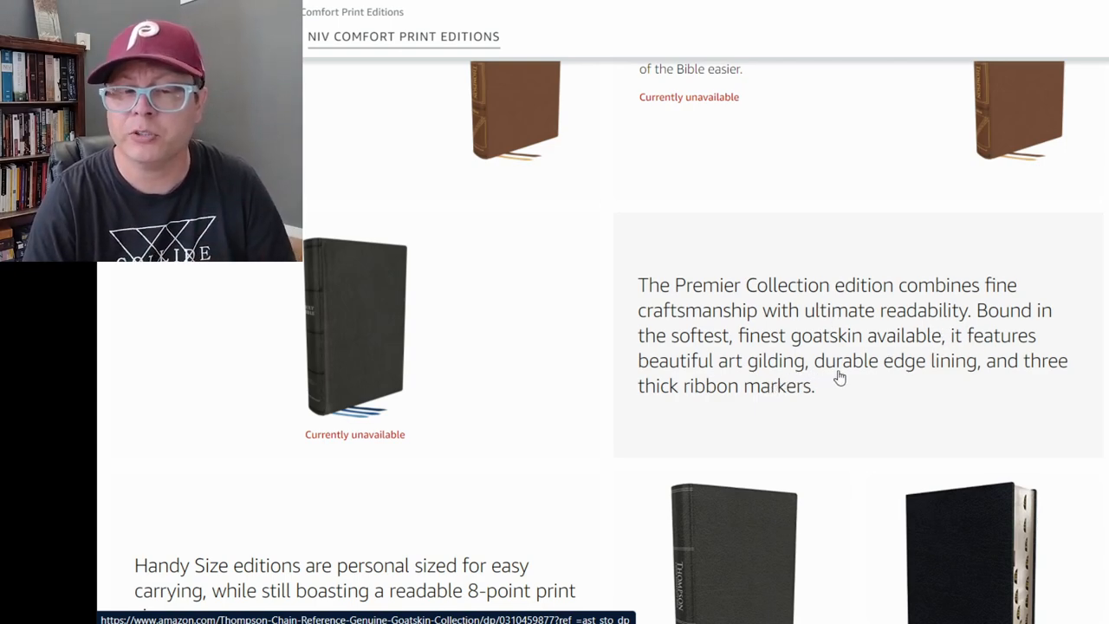
pyautogui.moveTo(838, 387)
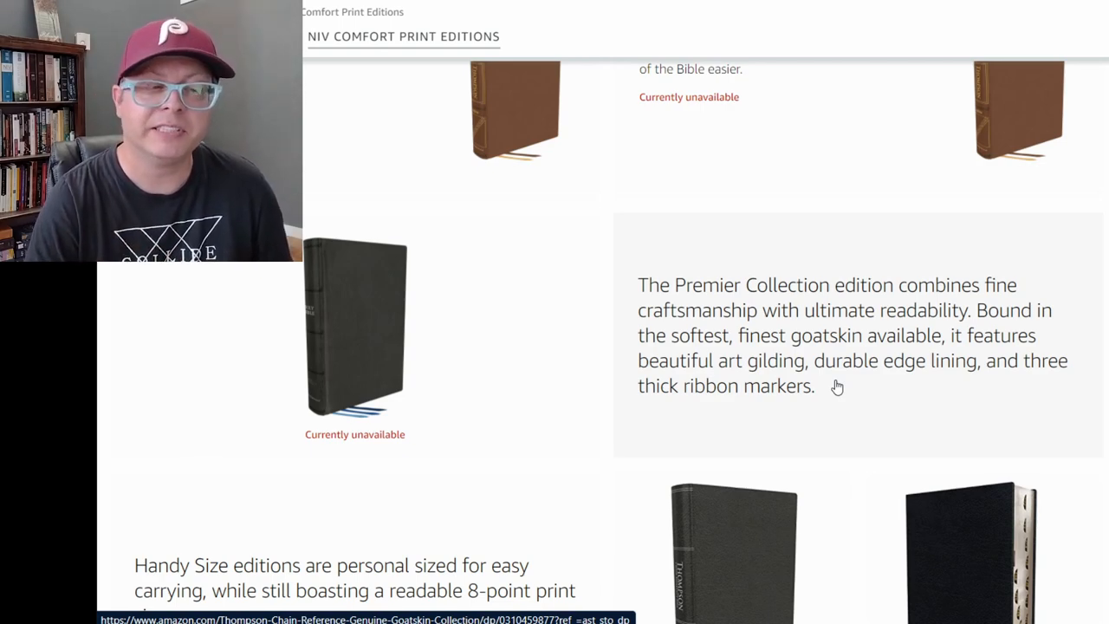
pyautogui.scroll(-3)
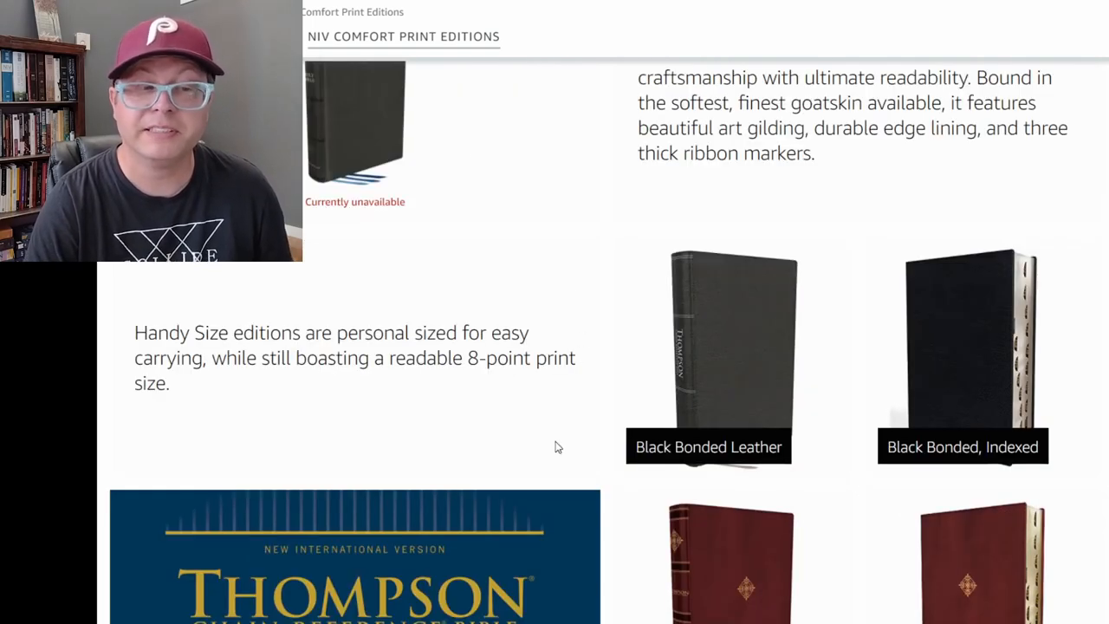
pyautogui.scroll(-3)
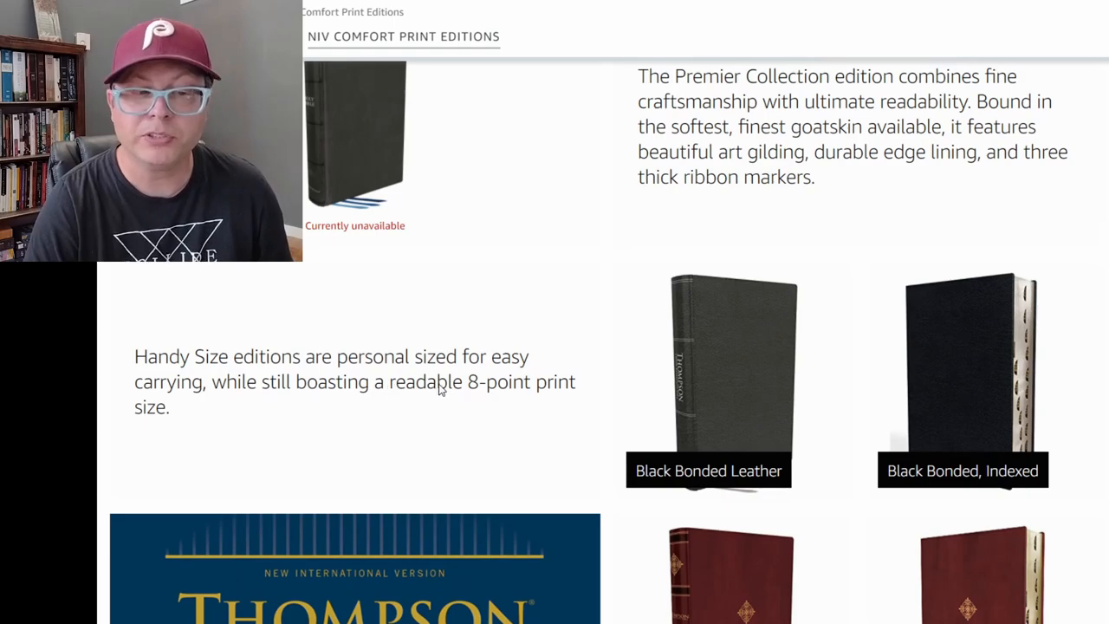
pyautogui.moveTo(293, 420)
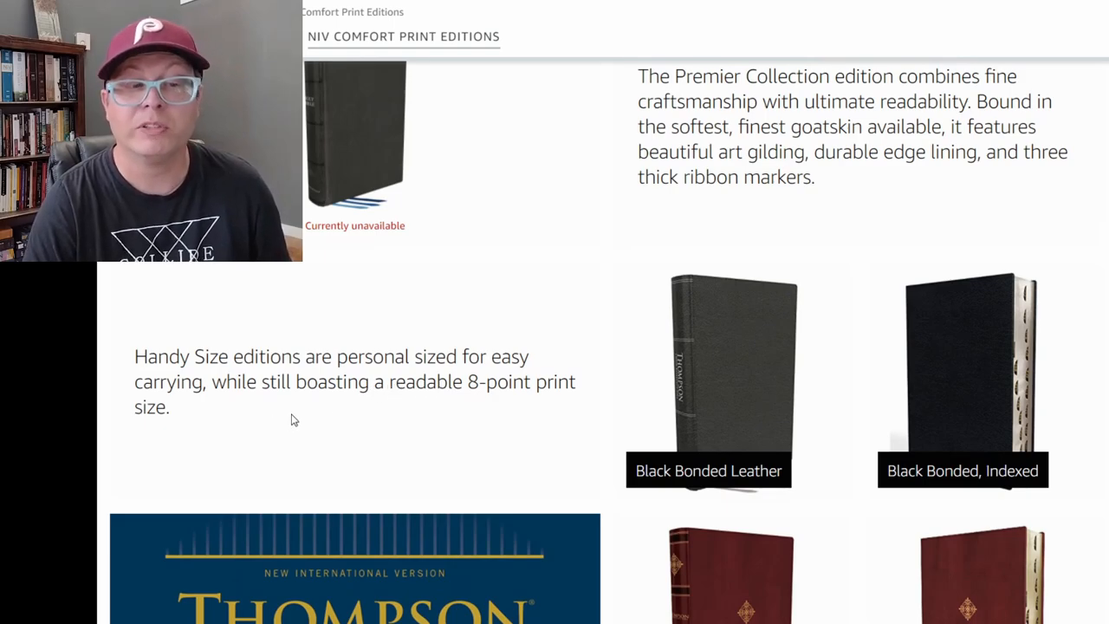
pyautogui.moveTo(496, 424)
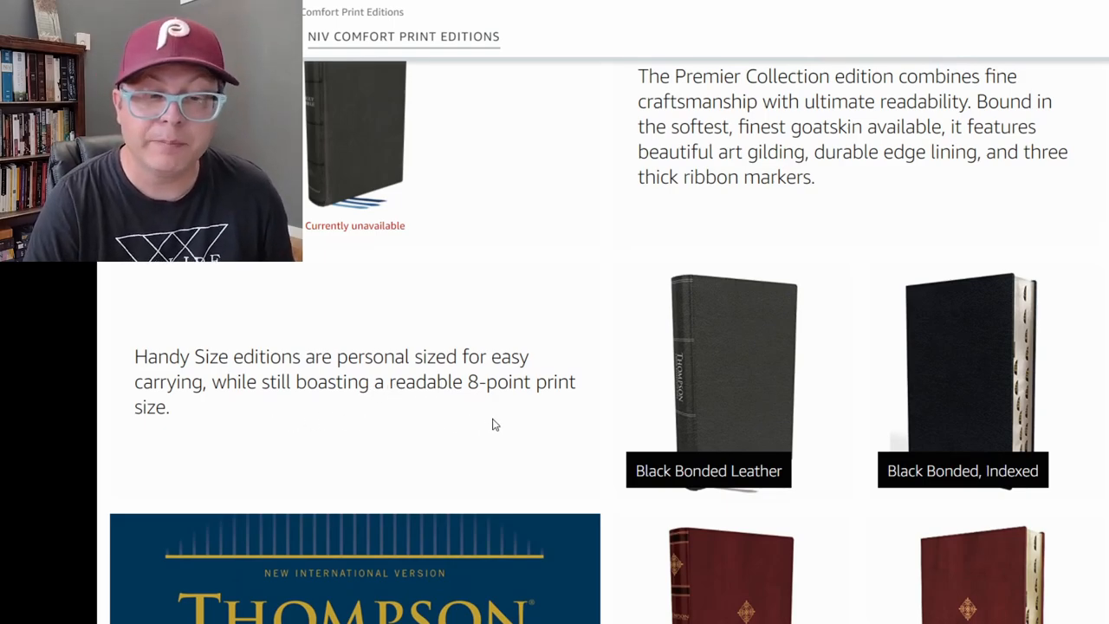
pyautogui.moveTo(621, 421)
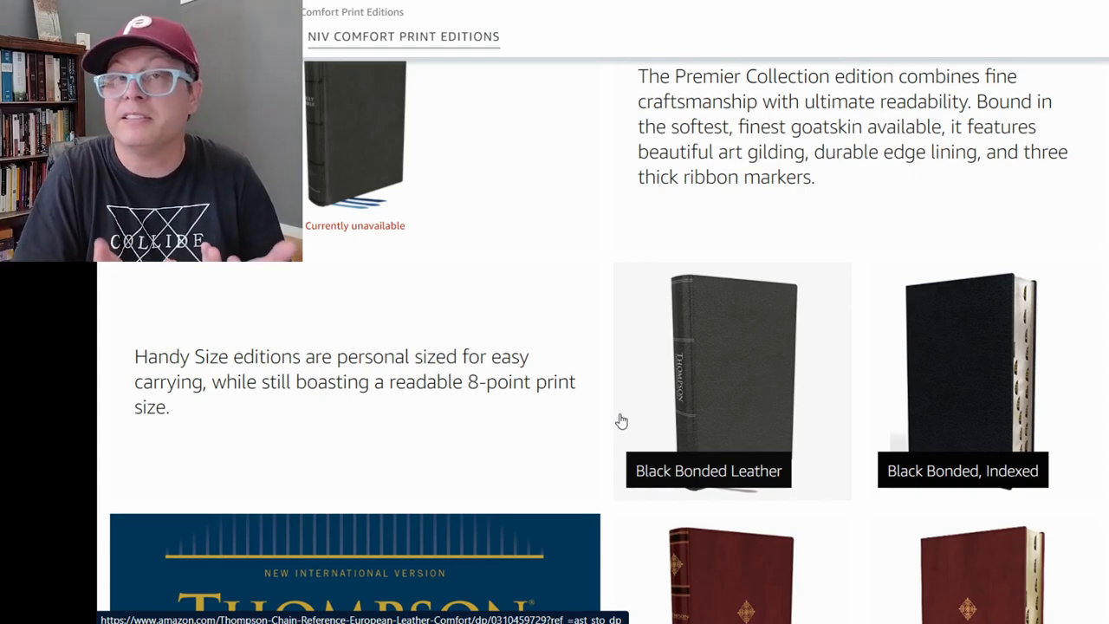
pyautogui.scroll(-3)
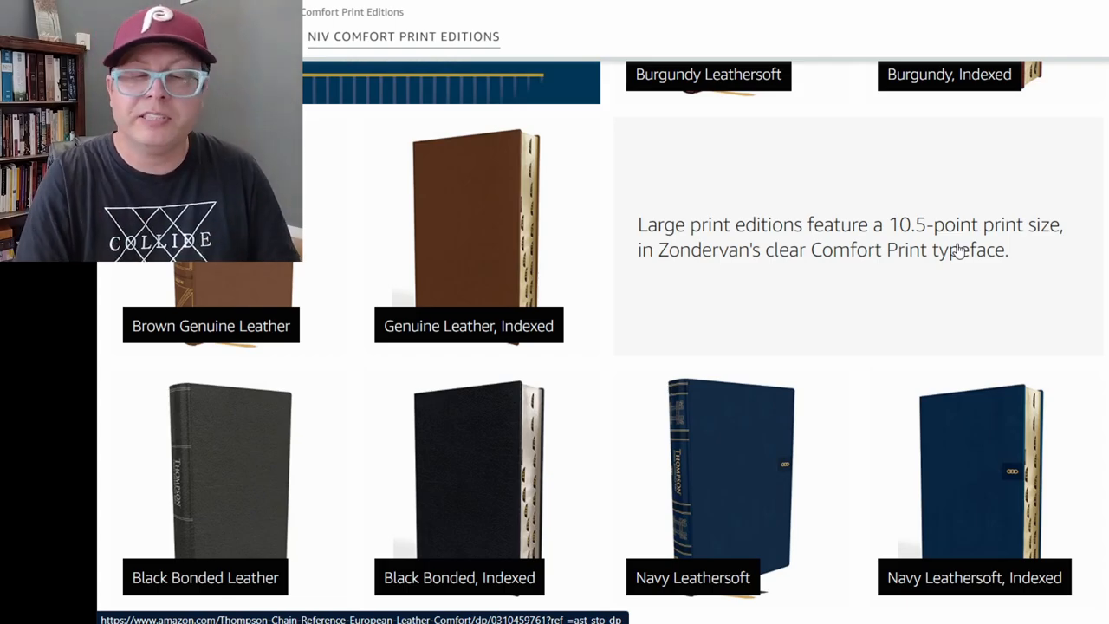
pyautogui.scroll(-3)
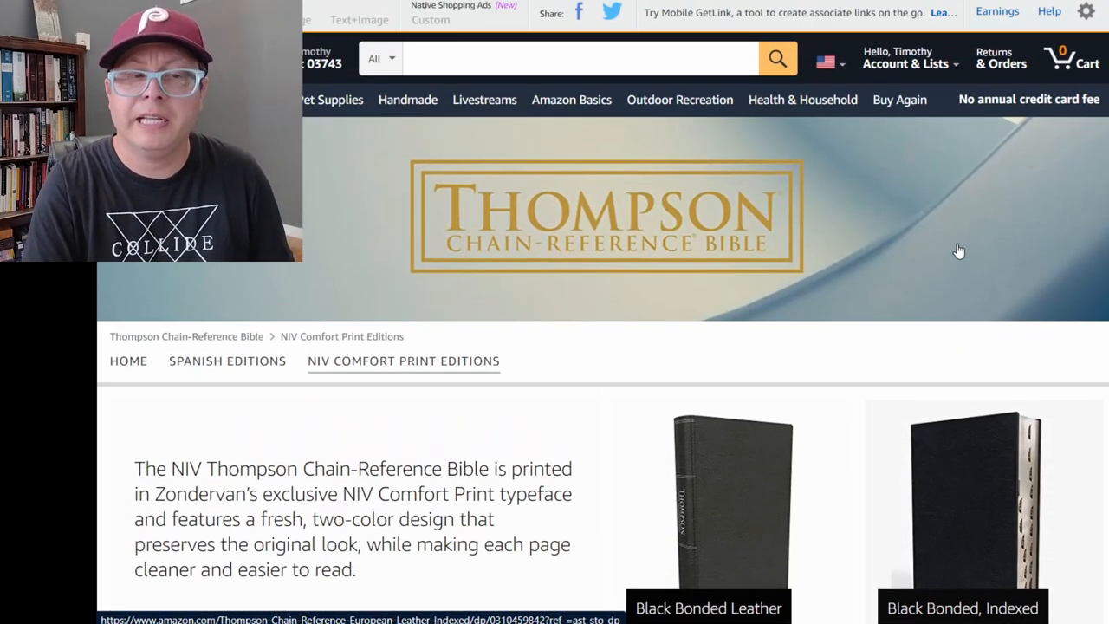
pyautogui.scroll(-3)
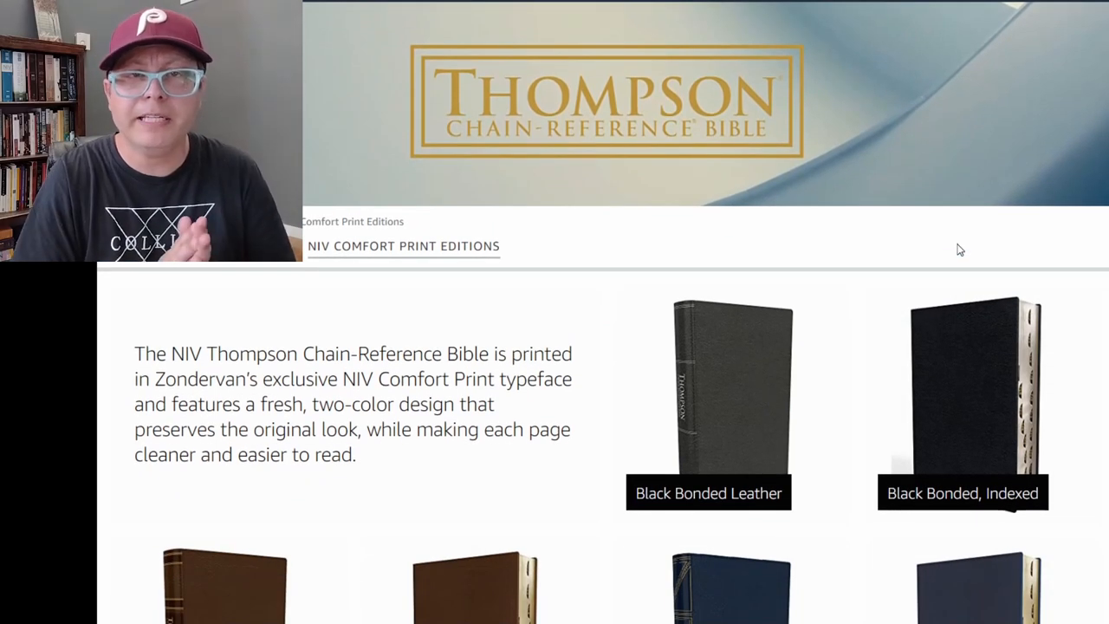